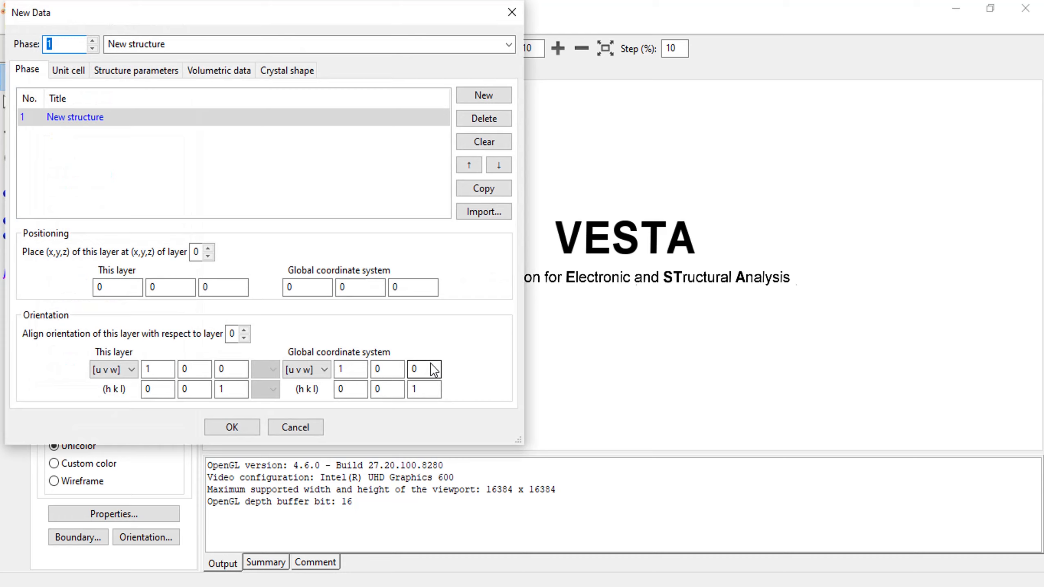
pyautogui.moveTo(169, 157)
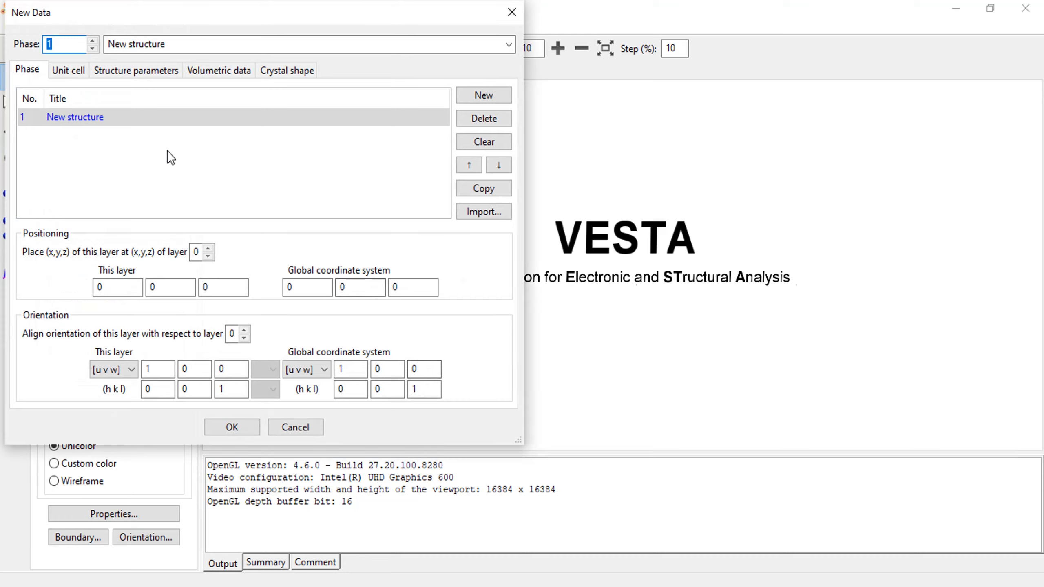
# - Retitle the new structure's phase from 'New structure' to 'SrTiO3 Perovskite'
pyautogui.write('SrTiO3 P')
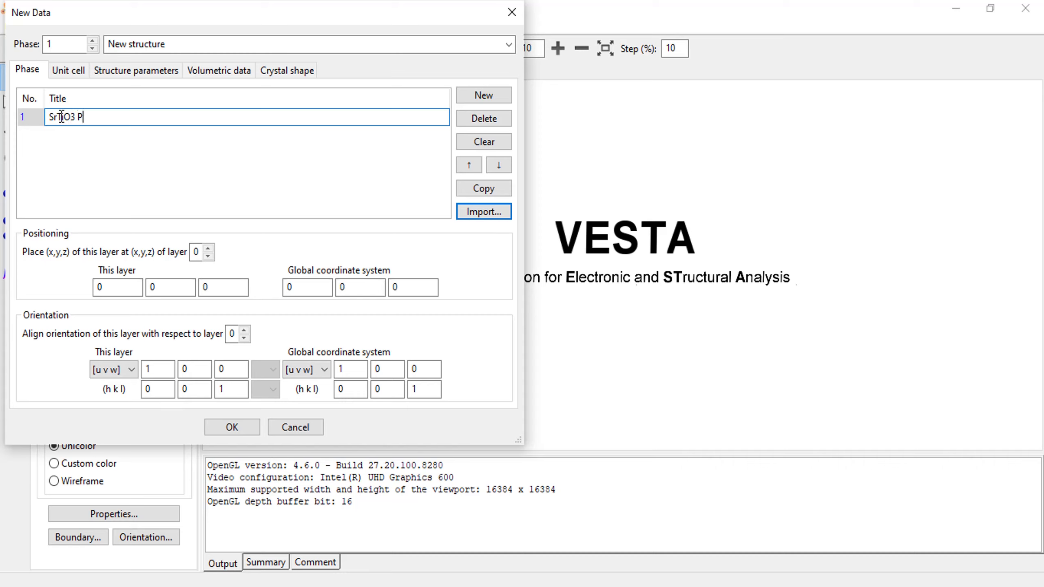
pyautogui.write('erovskit')
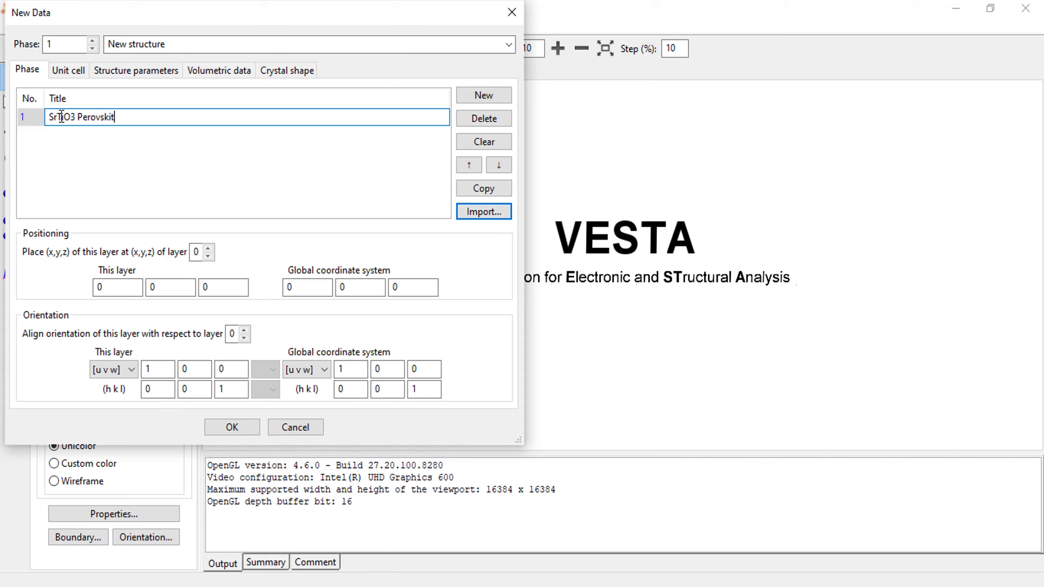
# - Make the unit cell cubic, space group No. 221 P m -3 m, with a = 3.899 Å
pyautogui.click(67, 70)
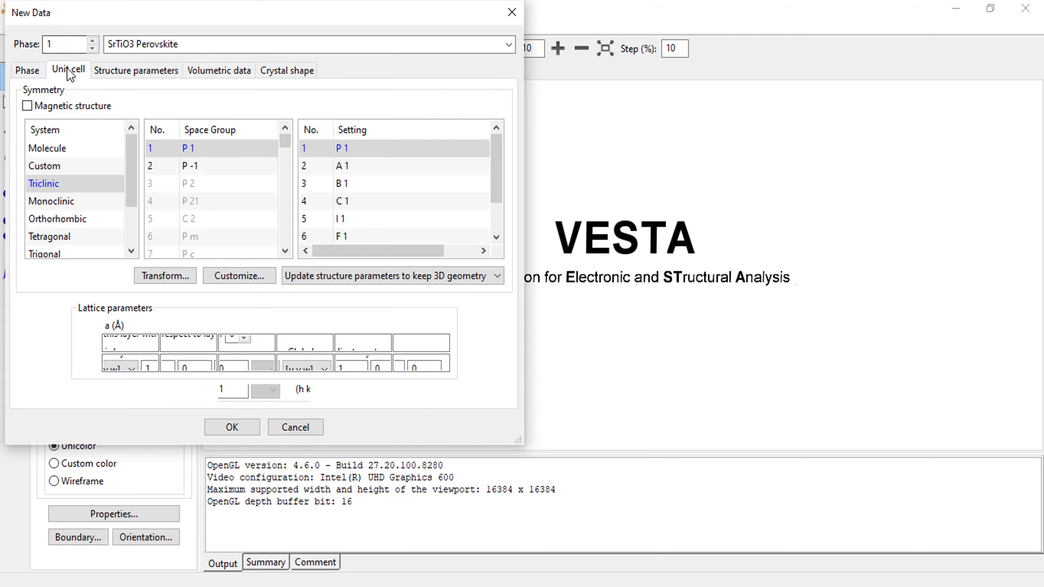
pyautogui.click(131, 253)
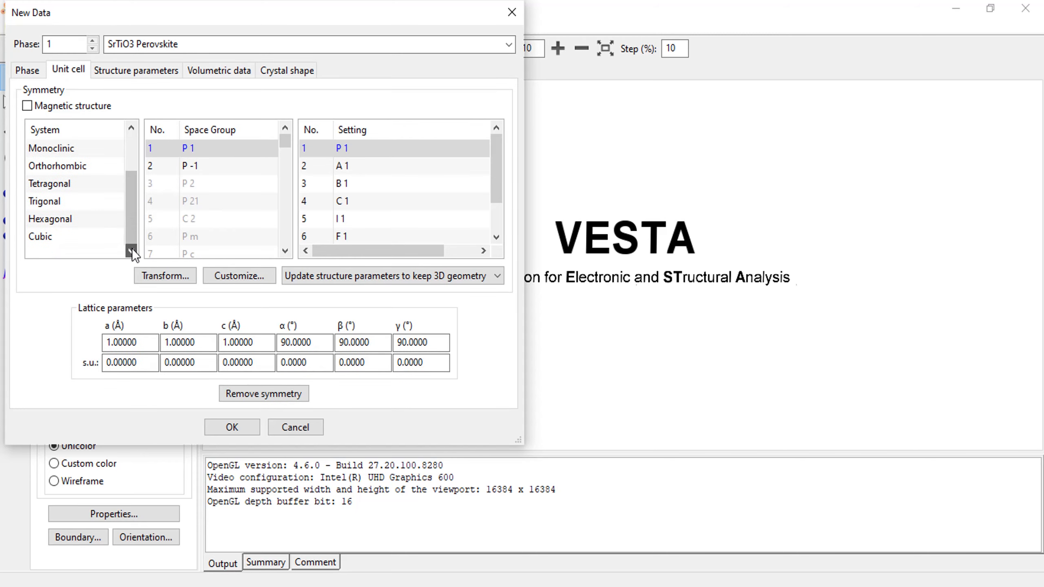
pyautogui.click(40, 236)
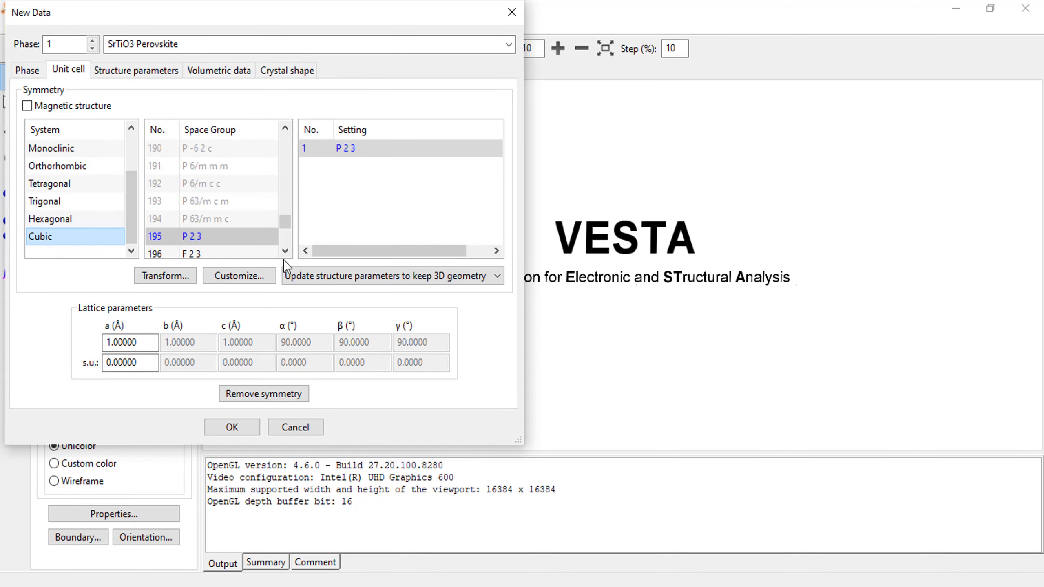
pyautogui.click(285, 251)
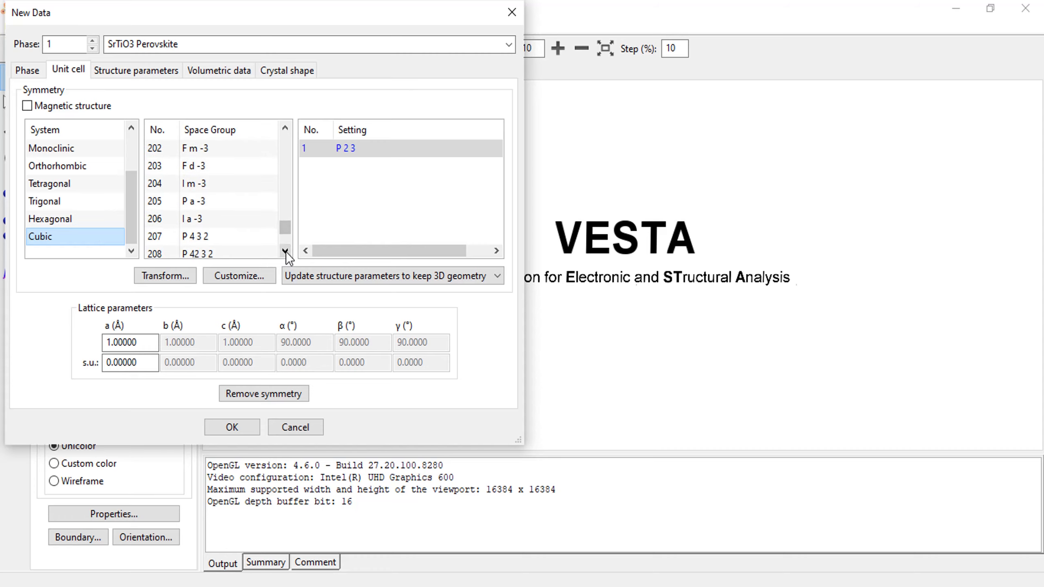
pyautogui.click(285, 250)
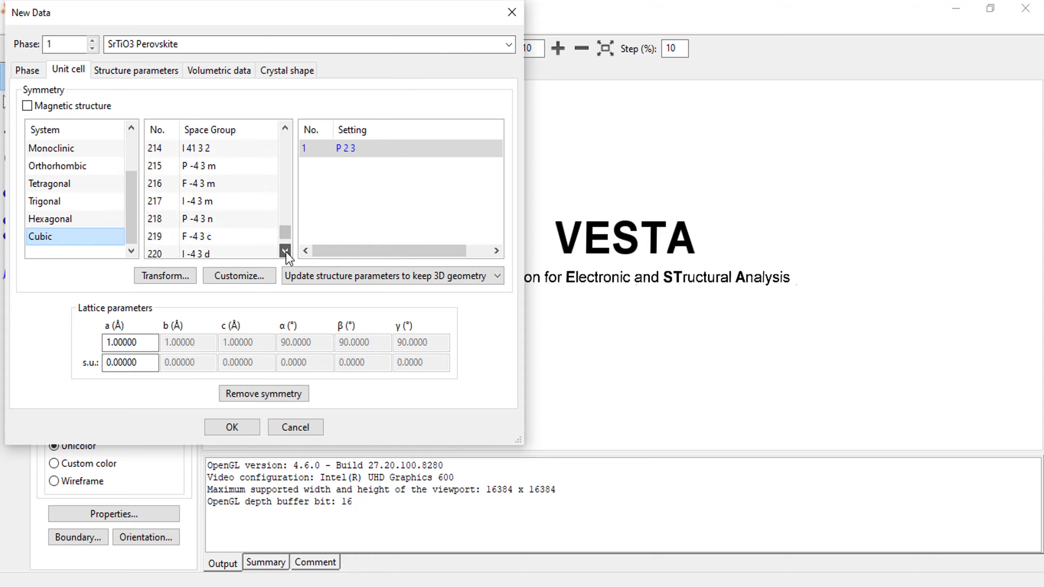
pyautogui.click(199, 219)
pyautogui.write('3.89900')
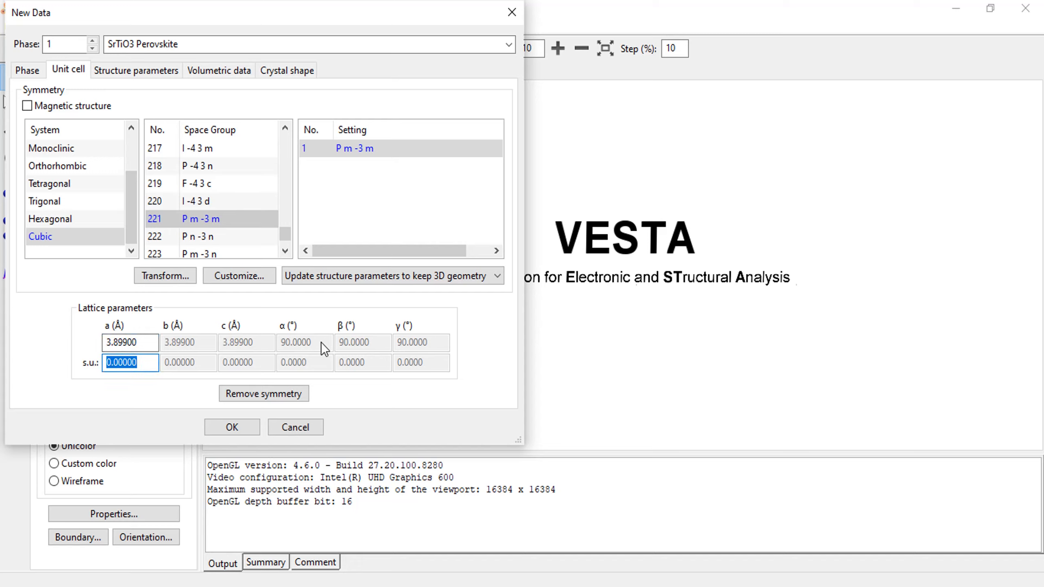
pyautogui.moveTo(289, 352)
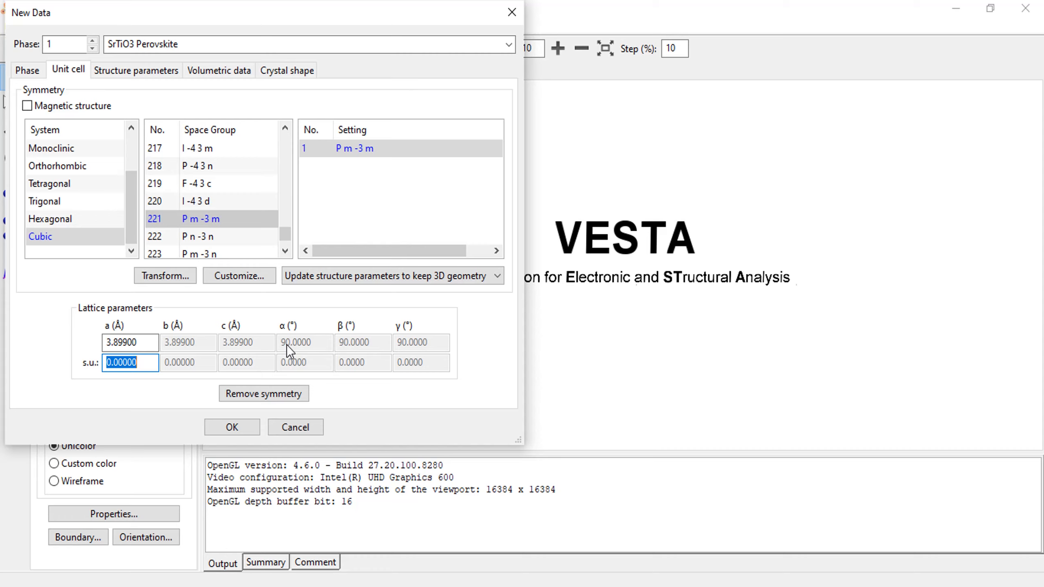
pyautogui.click(137, 71)
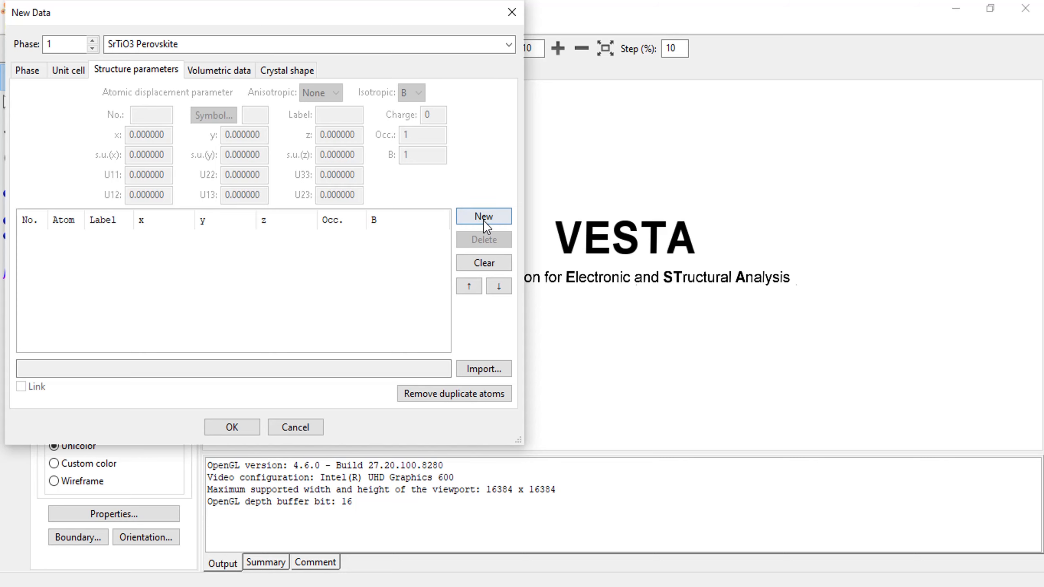
# - Add a Sr site at (0.5, 0.5, 0.5), then add a second site for Ti
pyautogui.click(484, 216)
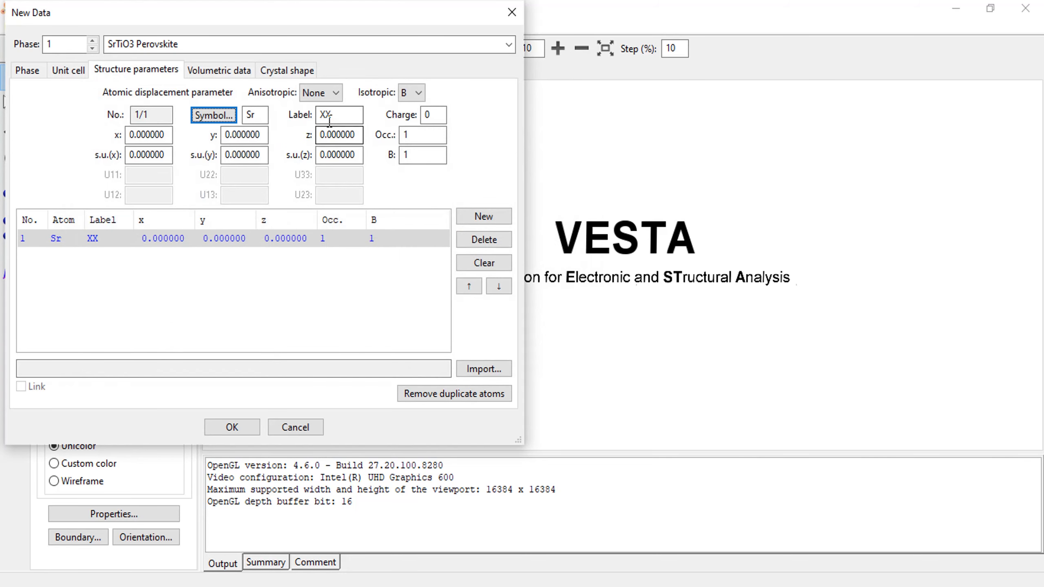
pyautogui.write('Sr')
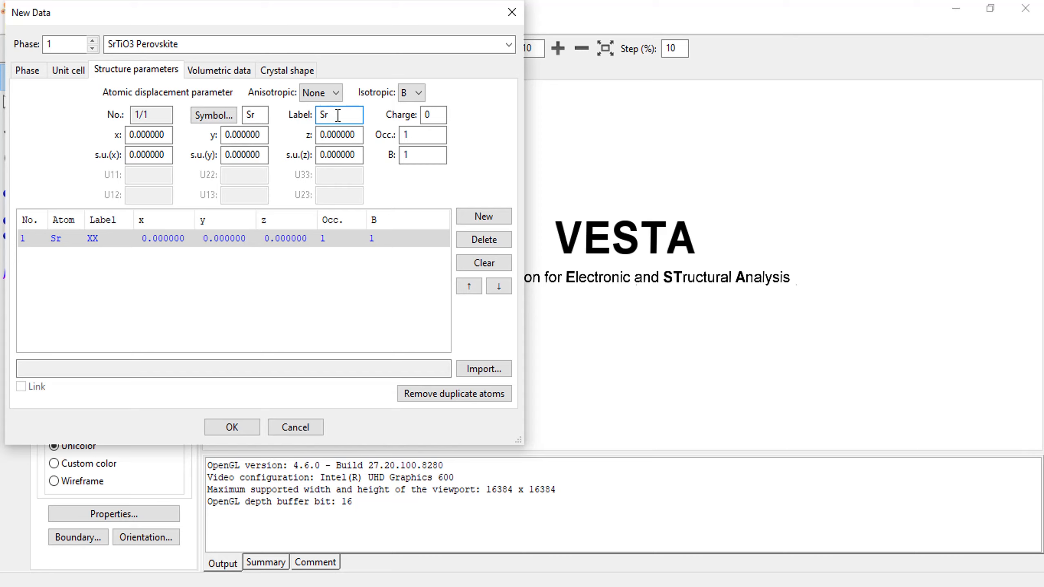
pyautogui.click(243, 136)
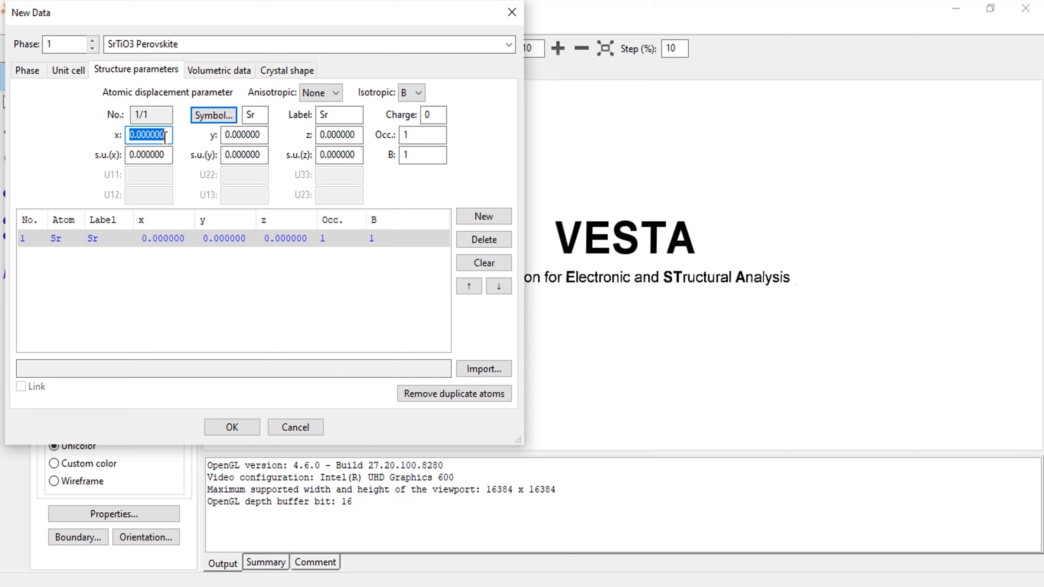
pyautogui.write('0.5')
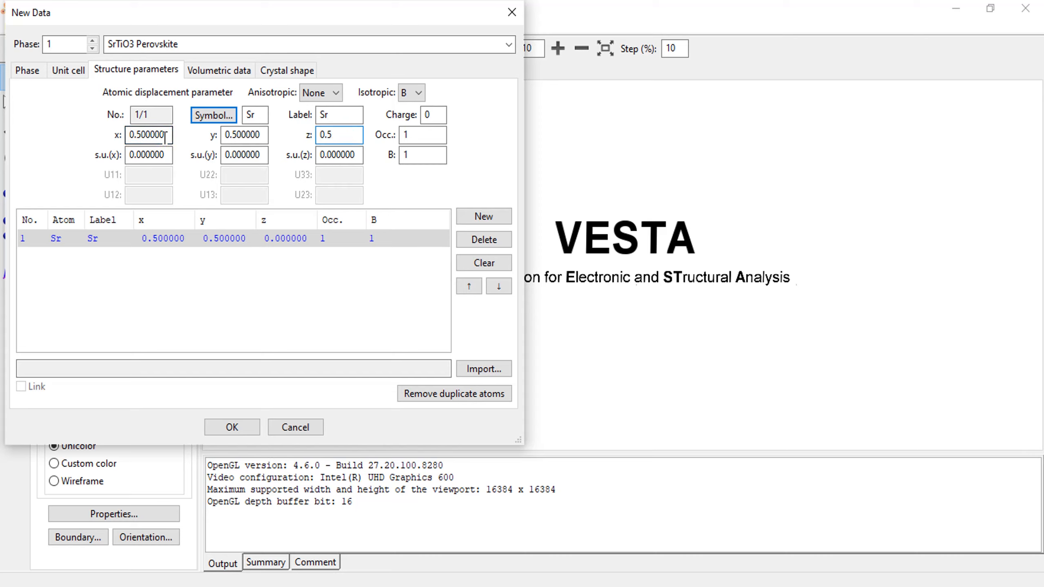
pyautogui.click(483, 216)
pyautogui.write('Ti')
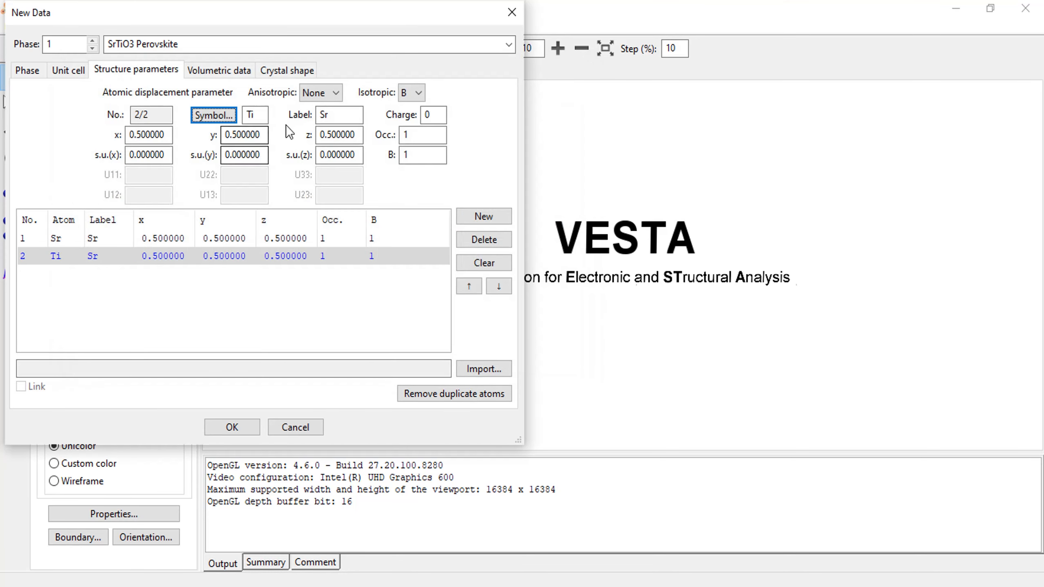
# - Label the second site Ti and move it toward the origin (0, 0, 0)
pyautogui.click(339, 115)
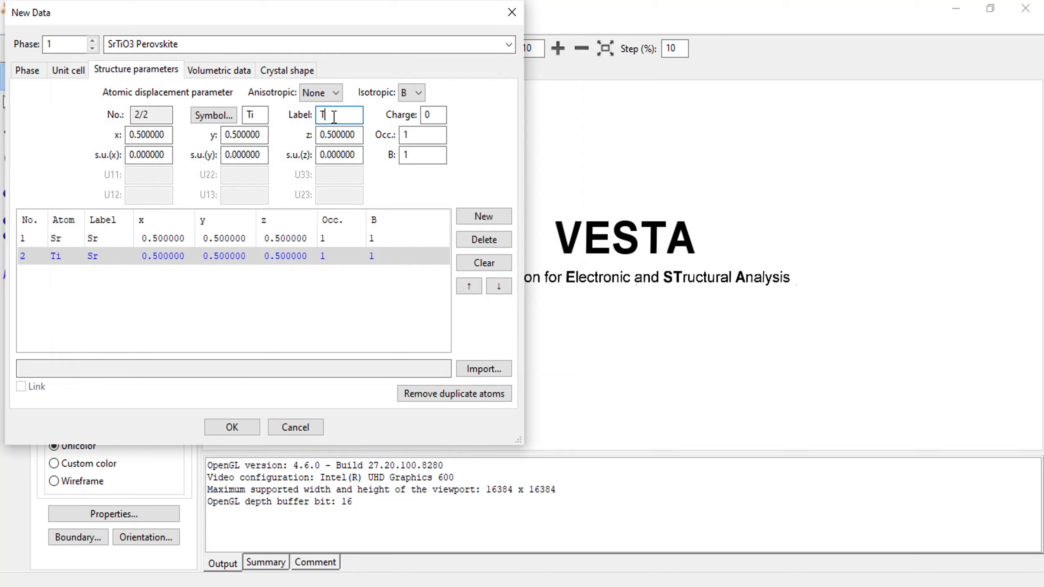
pyautogui.write('i')
pyautogui.click(339, 134)
pyautogui.write('0')
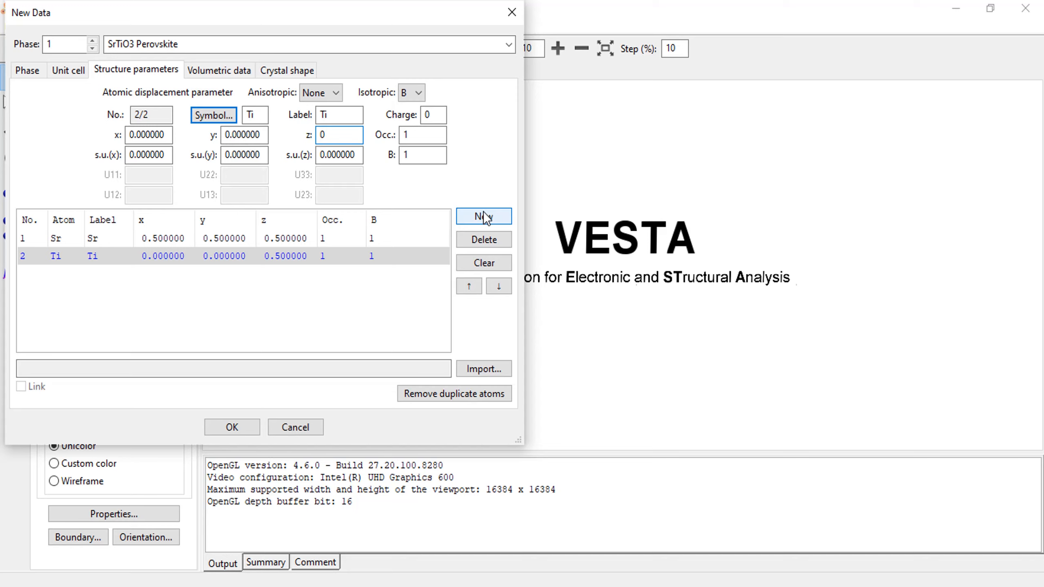
# - Add a third site as oxygen labelled O1 with x = 0.5
pyautogui.click(483, 216)
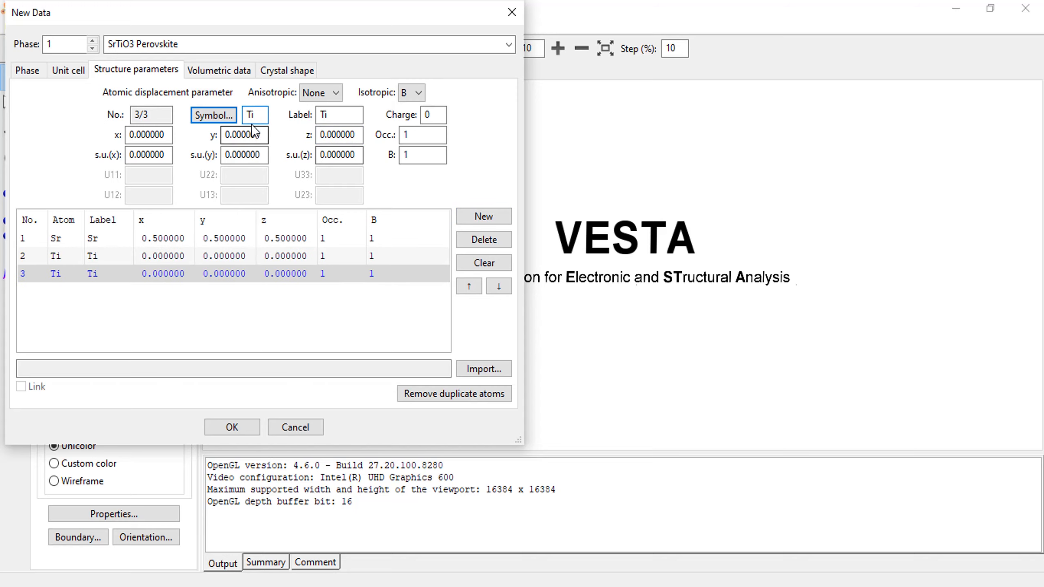
pyautogui.click(213, 115)
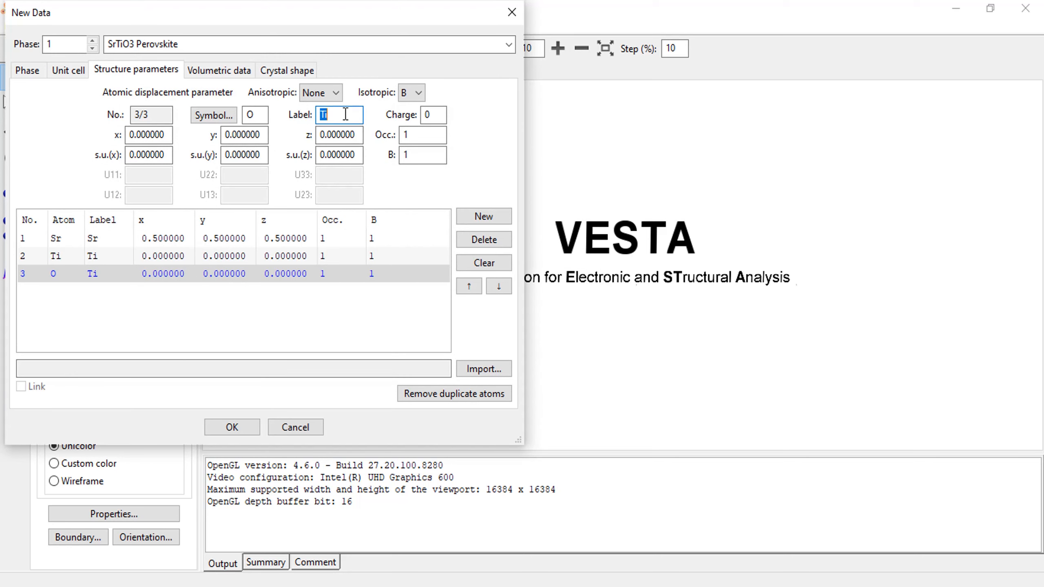
pyautogui.write('O1')
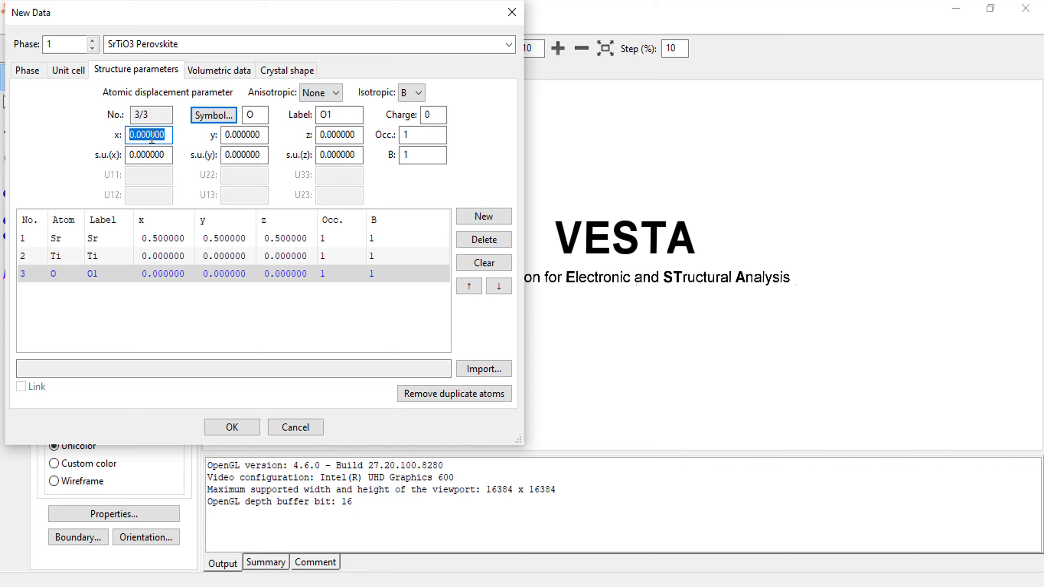
pyautogui.write('0.5')
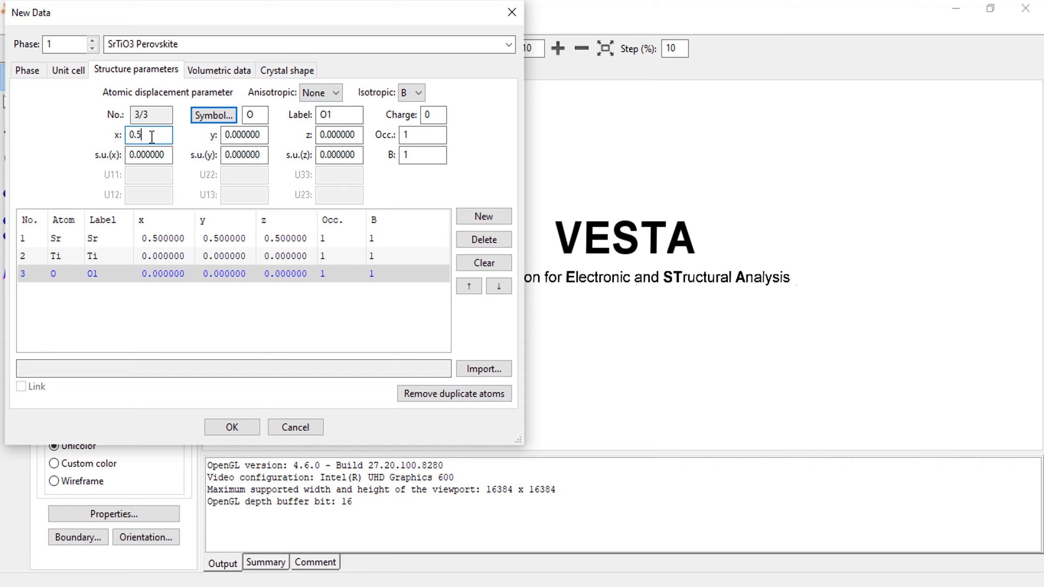
pyautogui.moveTo(459, 228)
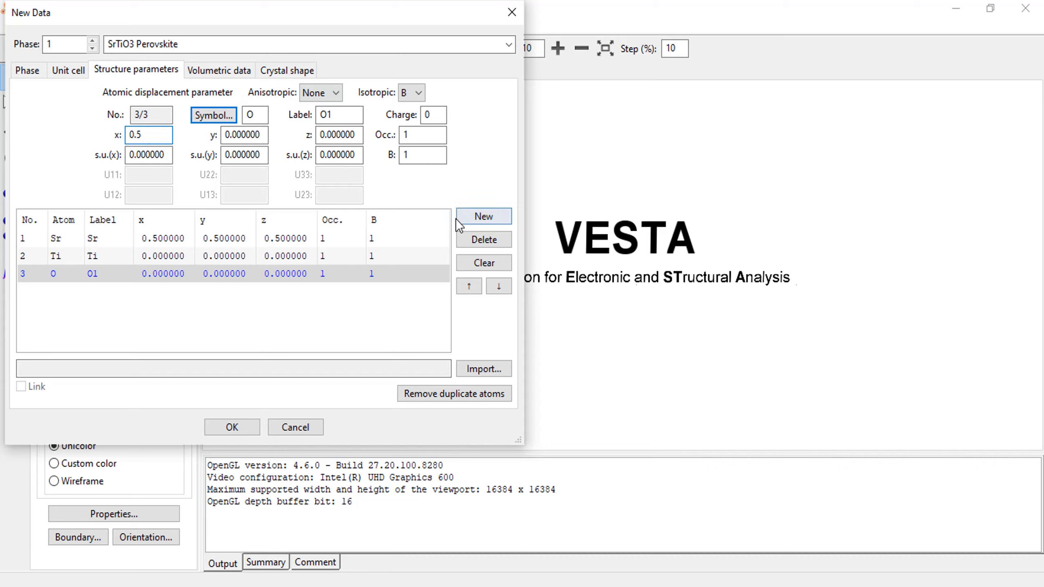
# - Add oxygen sites O2 at (0, 0.5, 0) and O3 at (0, 0, 0.5), then build the cell
pyautogui.click(484, 216)
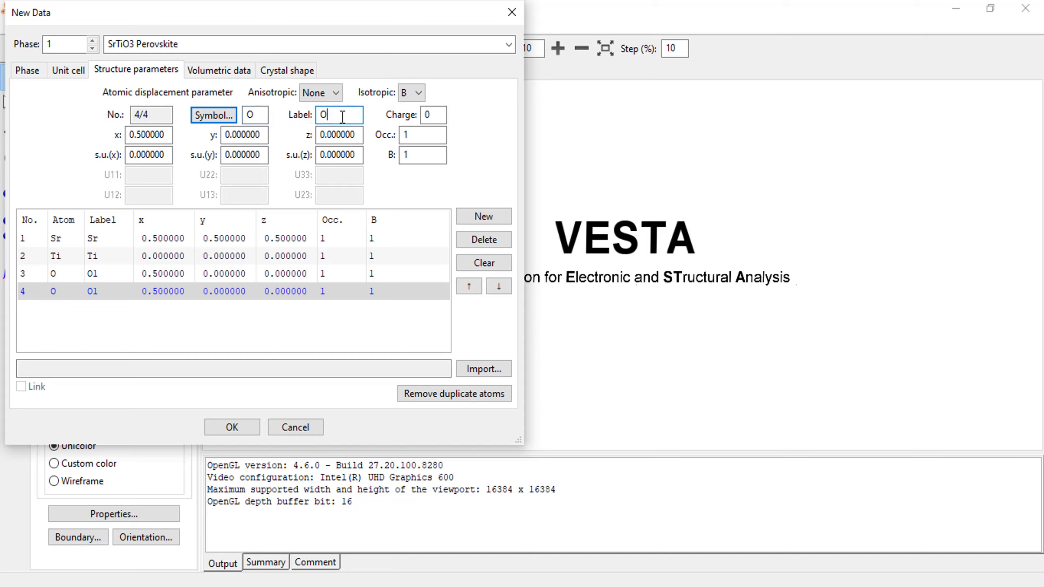
pyautogui.write('2')
pyautogui.click(148, 135)
pyautogui.write('0.00000')
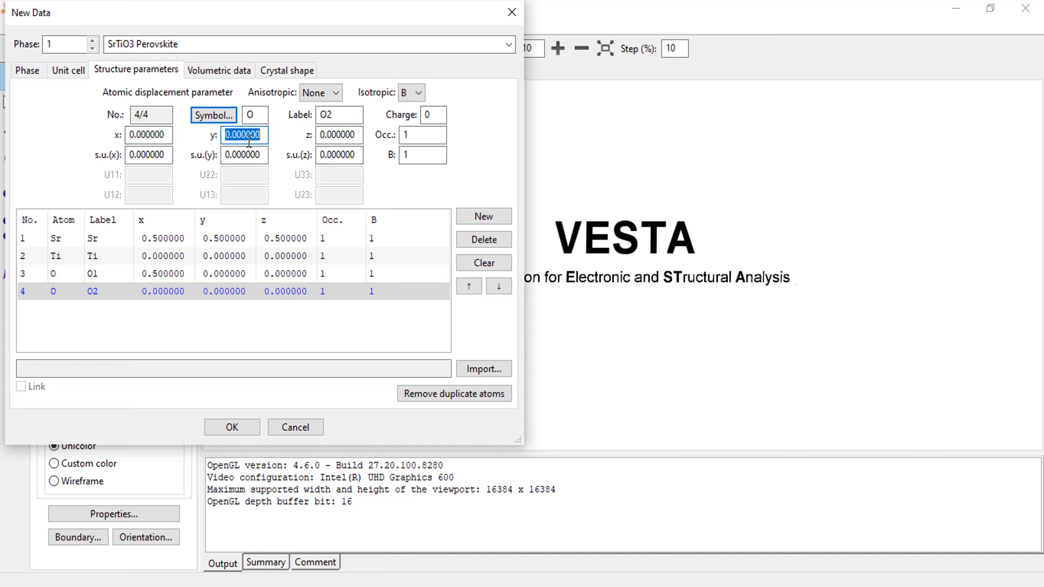
pyautogui.write('0.5')
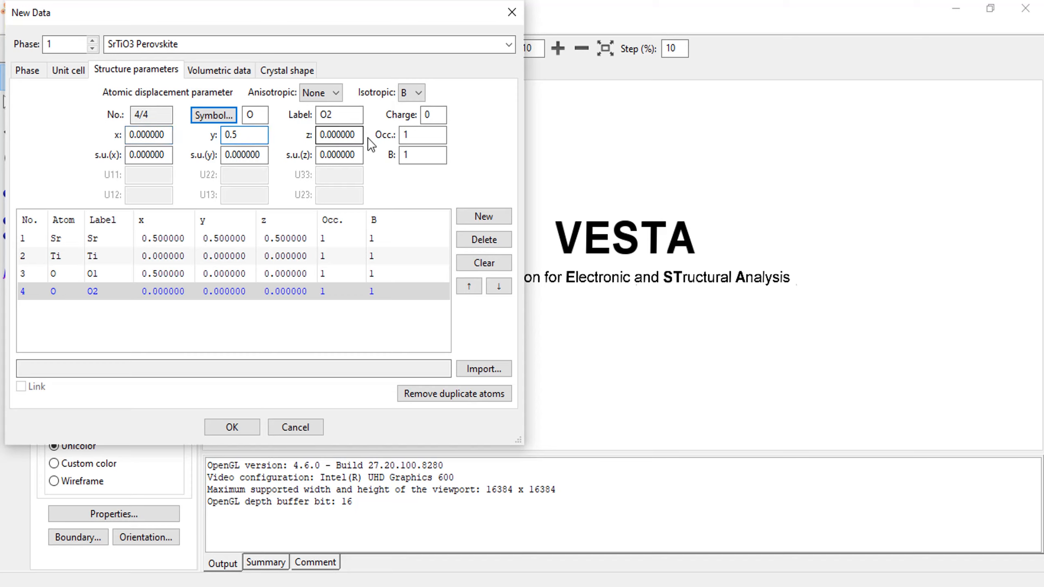
pyautogui.click(483, 217)
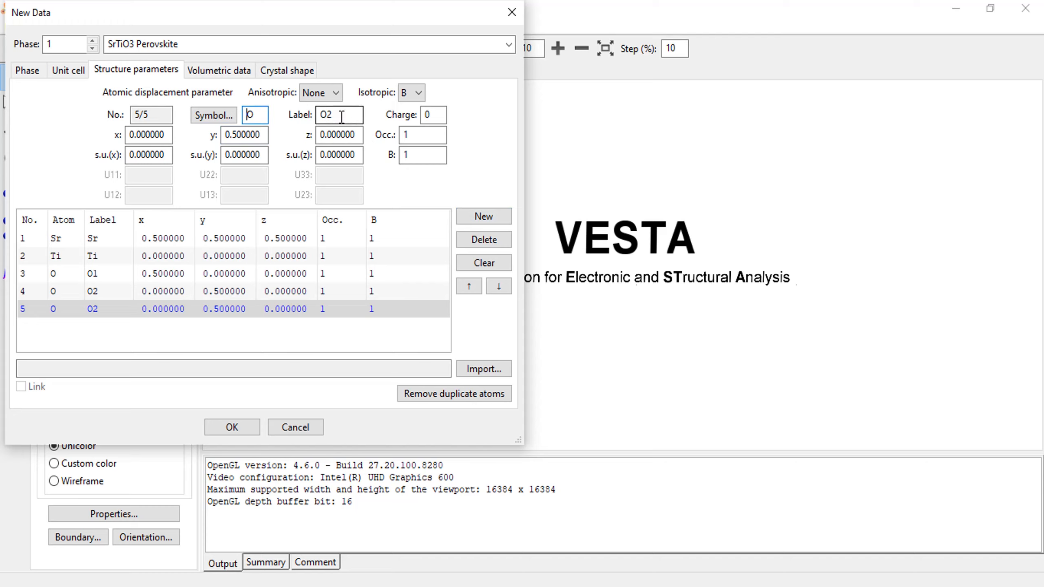
pyautogui.write('O3')
pyautogui.click(244, 135)
pyautogui.write('0.00000')
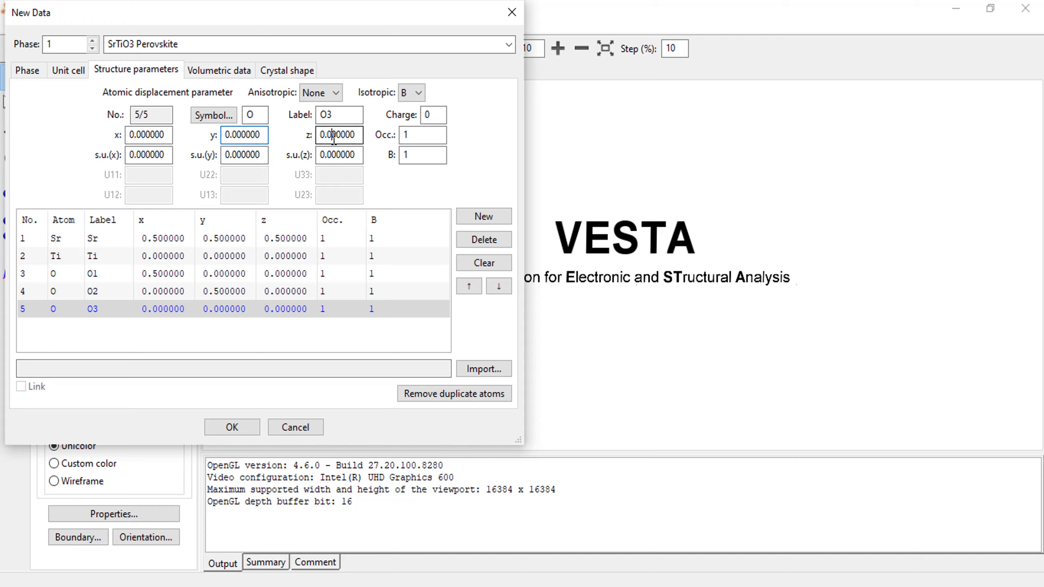
pyautogui.write('0.5')
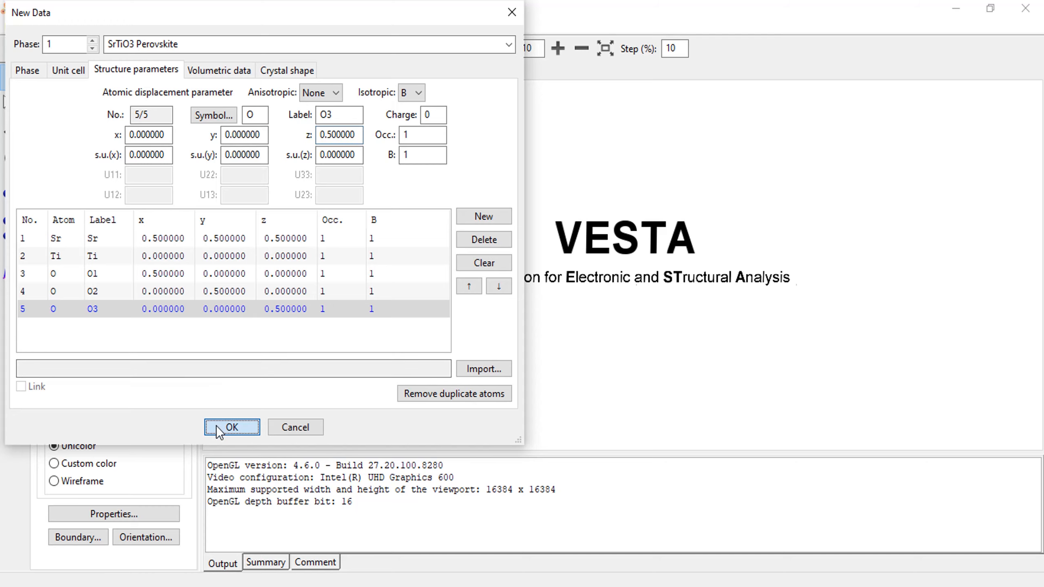
pyautogui.click(231, 428)
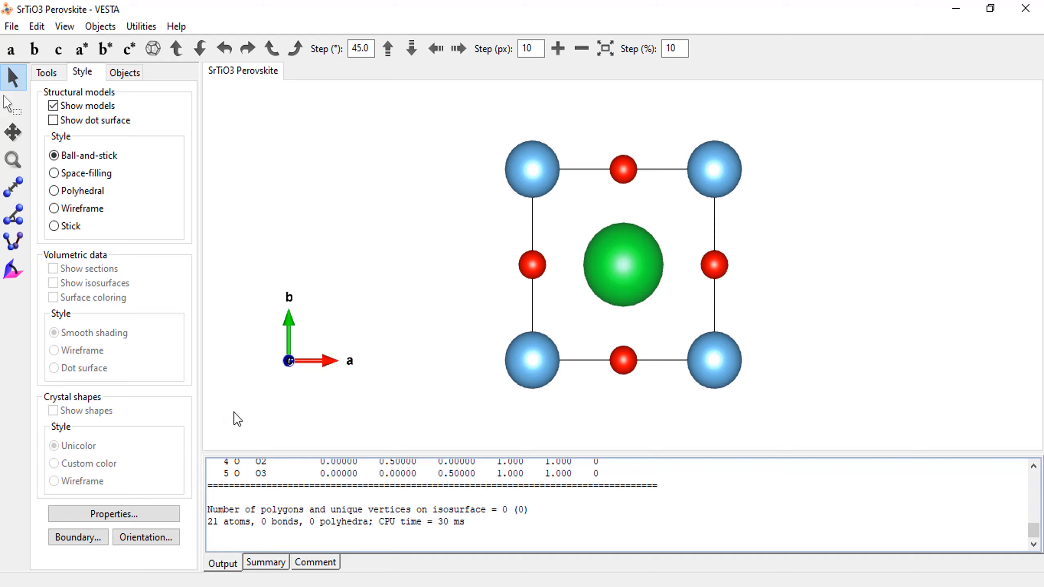
pyautogui.moveTo(285, 372)
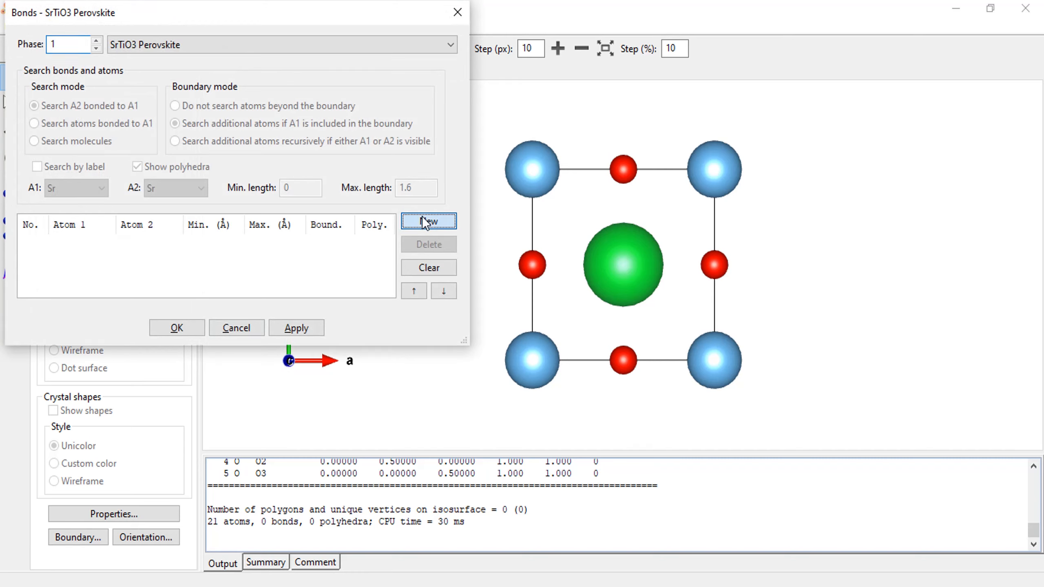
# - Define an Sr–O bond search with maximum length 2.9 Å
pyautogui.click(429, 222)
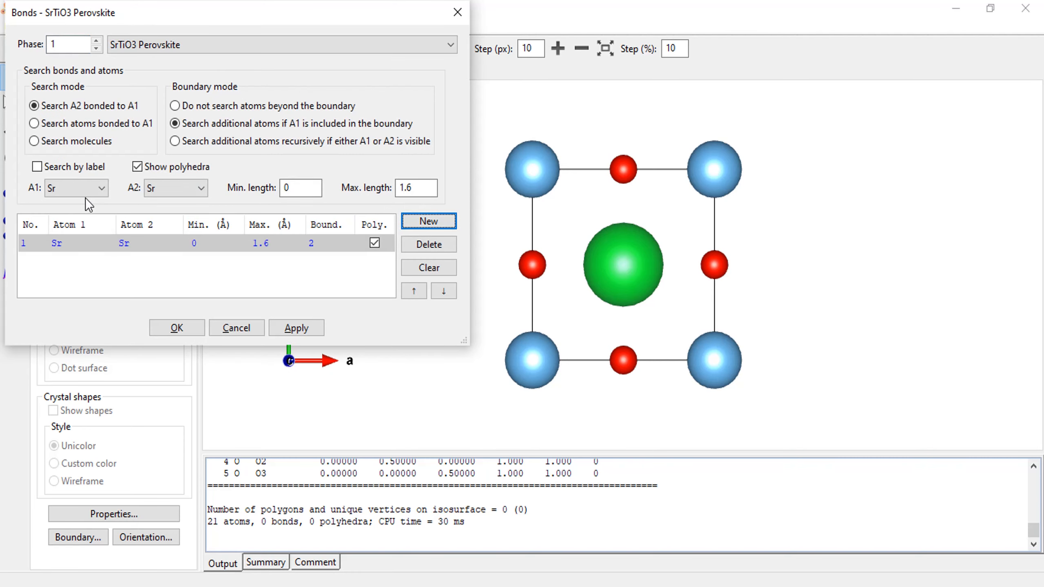
pyautogui.click(199, 189)
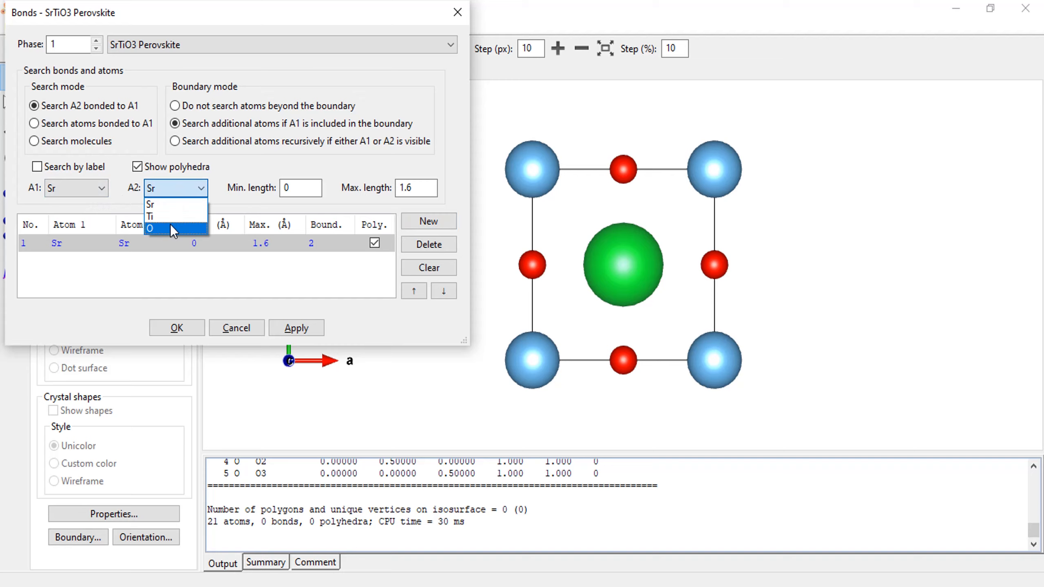
pyautogui.click(151, 228)
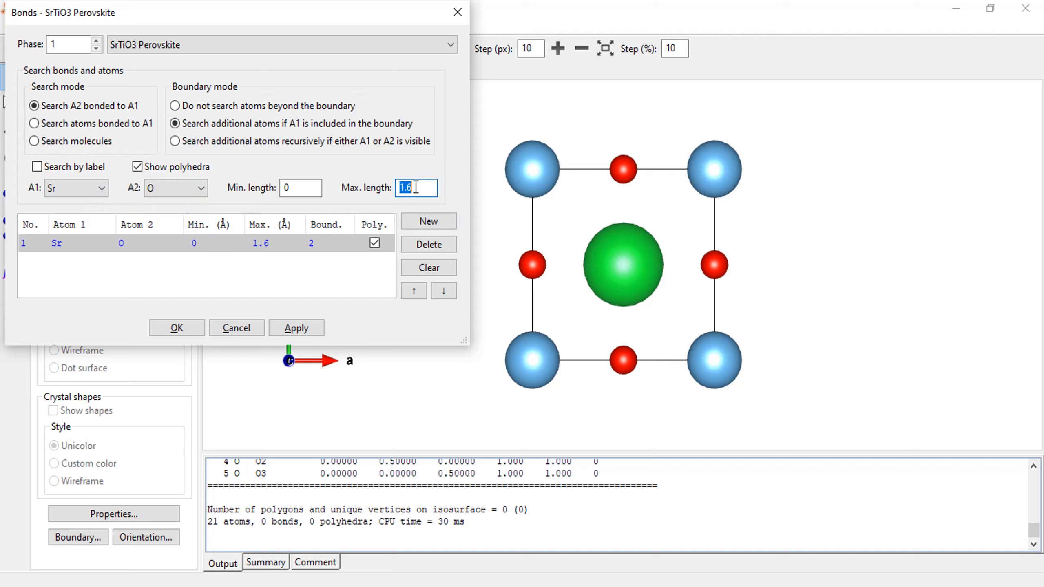
pyautogui.write('2.98095')
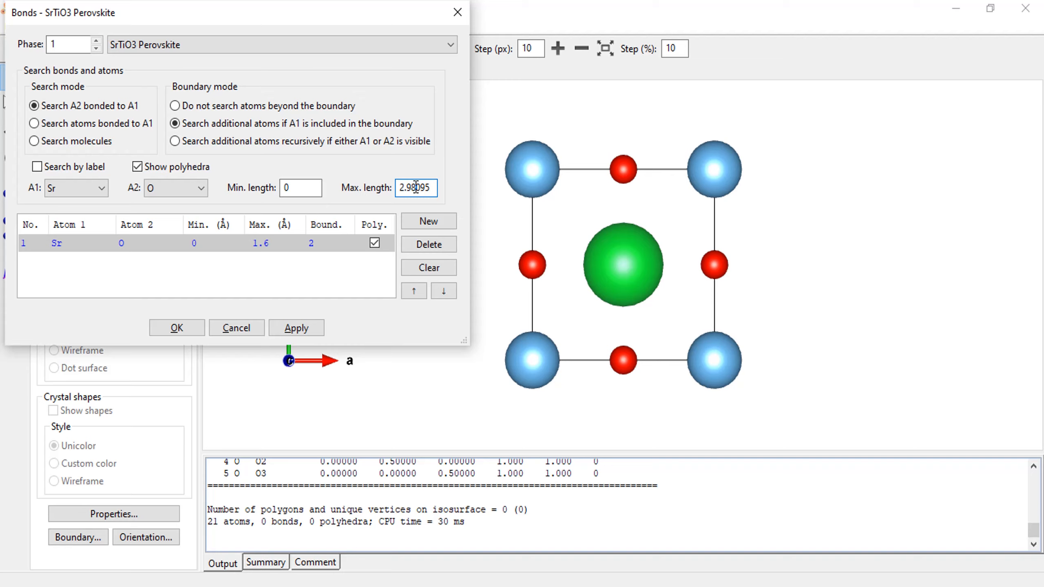
# - Define a Ti–O bond search with maximum length 2.3 Å and apply both to the structure
pyautogui.click(429, 221)
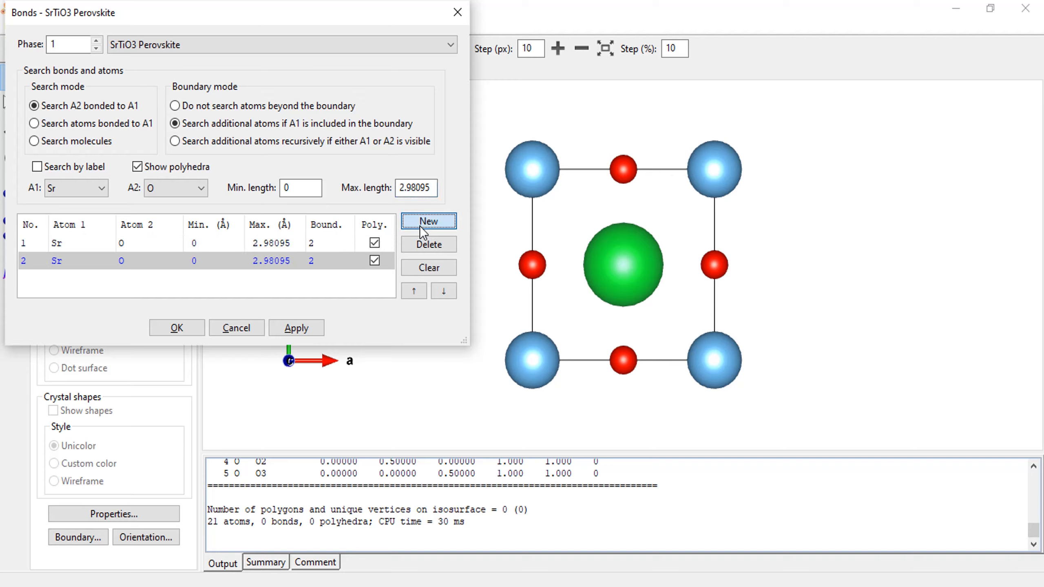
pyautogui.click(101, 188)
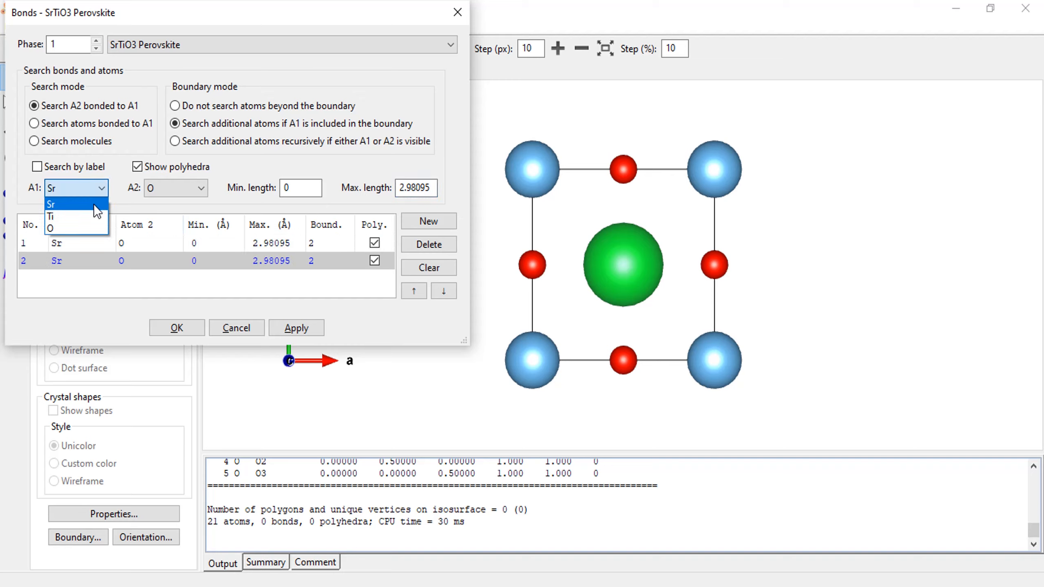
pyautogui.click(50, 216)
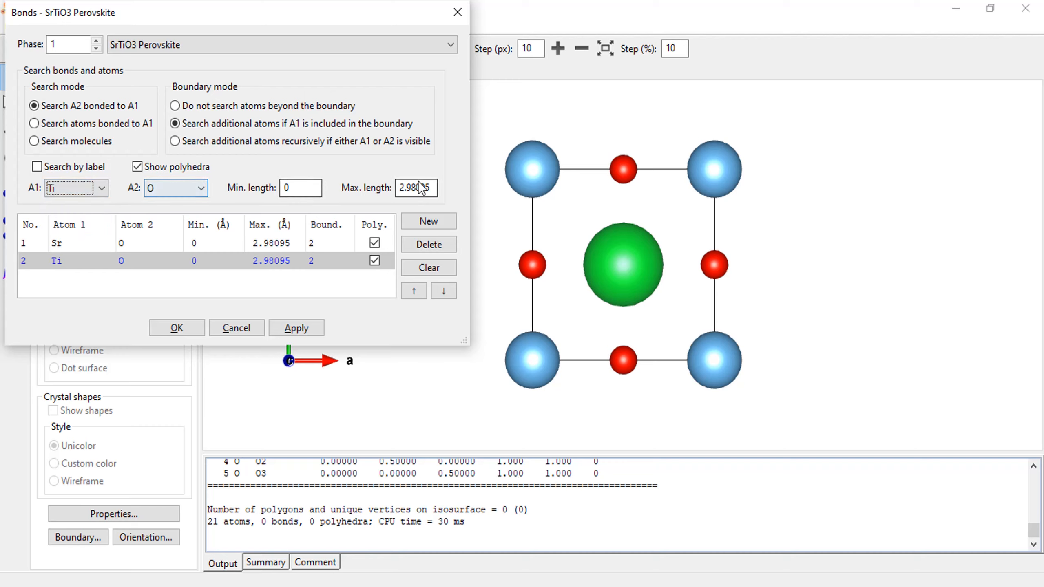
pyautogui.tripleClick(416, 188)
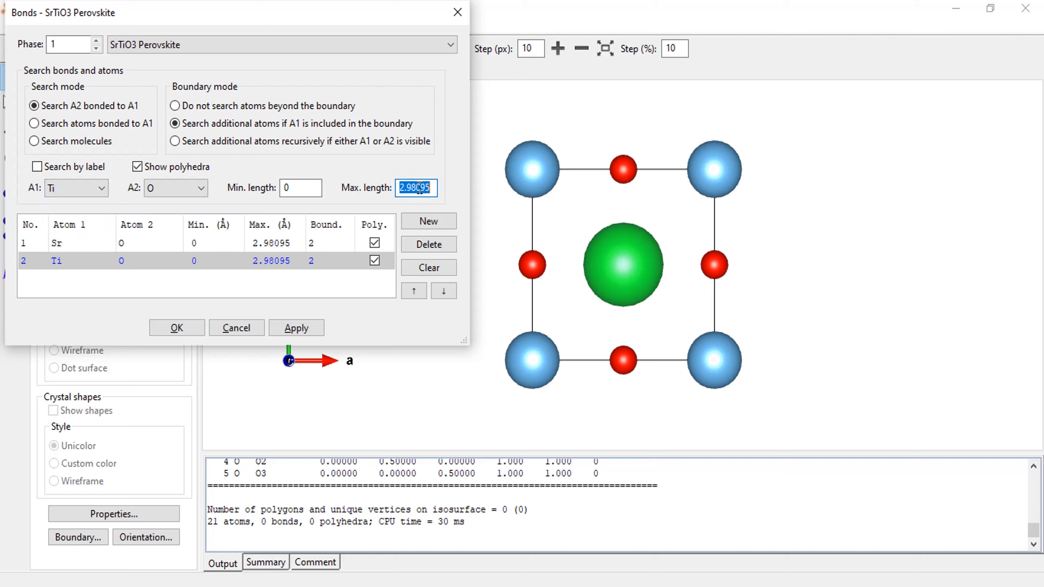
pyautogui.write('2.35391')
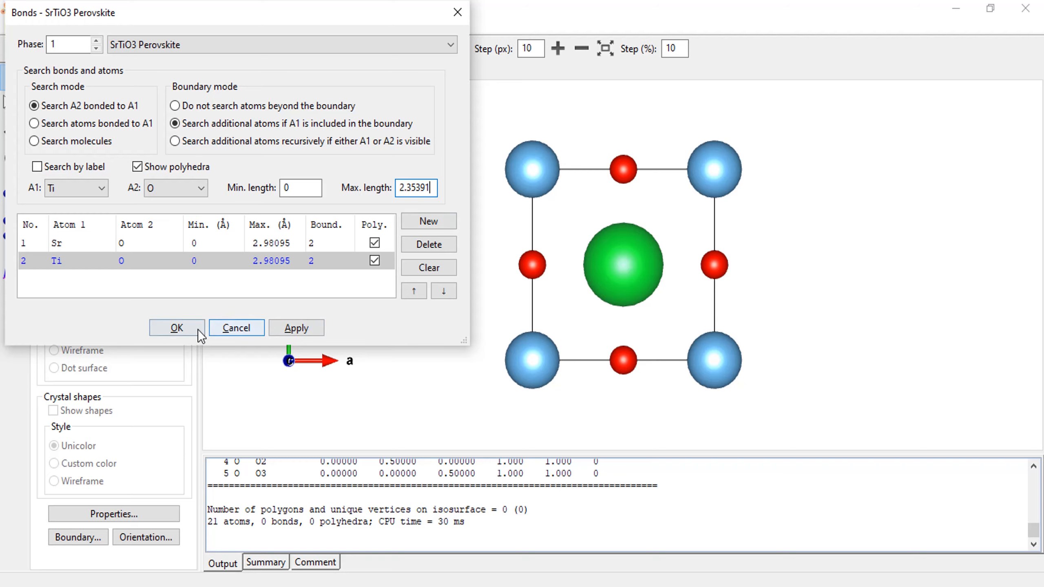
pyautogui.click(177, 328)
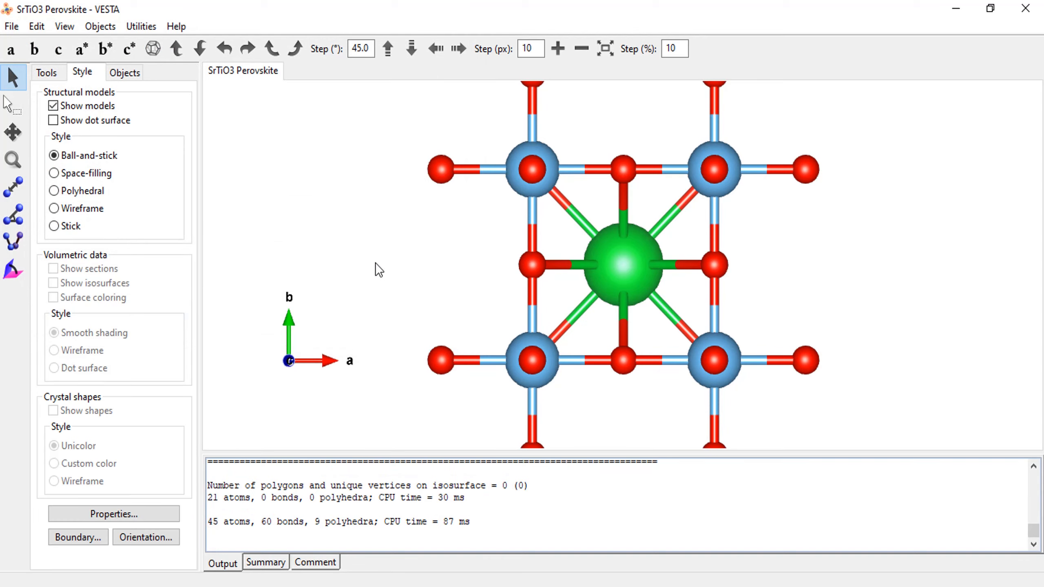
# - Extend the Boundary range to x, y, z max = 2 to build a 2×2×2 supercell
pyautogui.moveTo(378, 269); pyautogui.dragTo(413, 337)
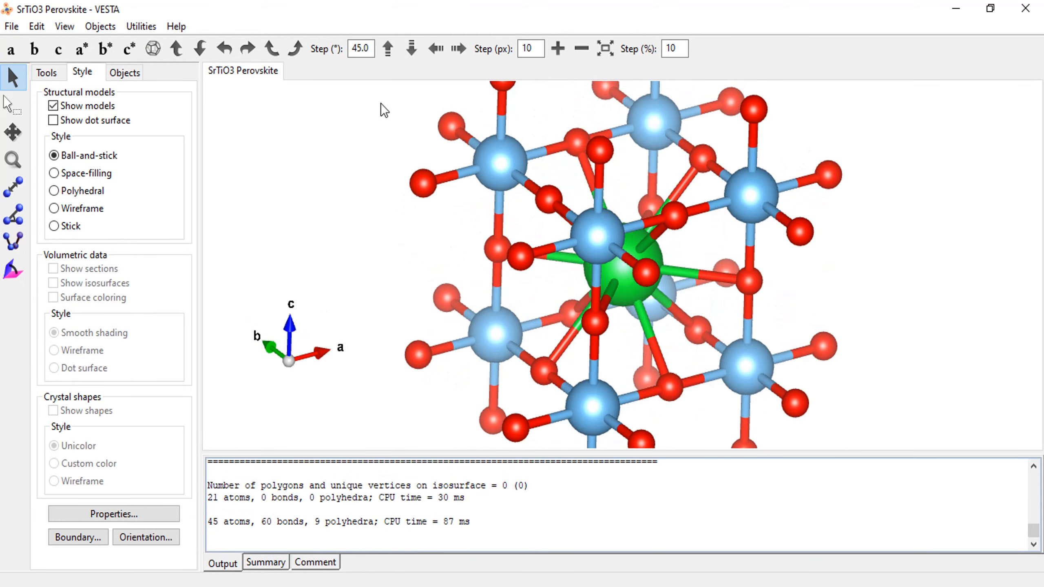
pyautogui.click(153, 49)
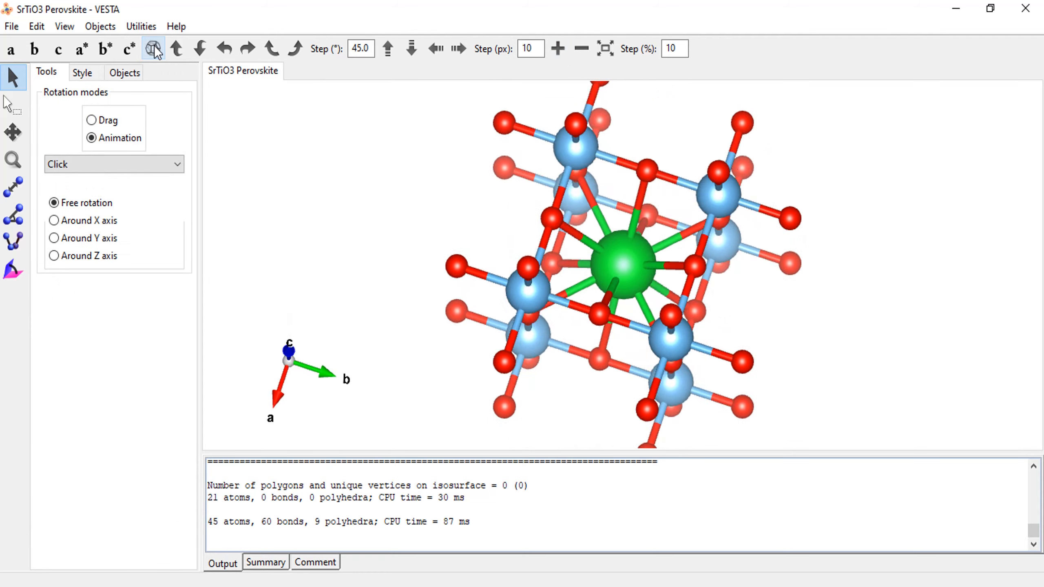
pyautogui.click(150, 48)
pyautogui.write('2')
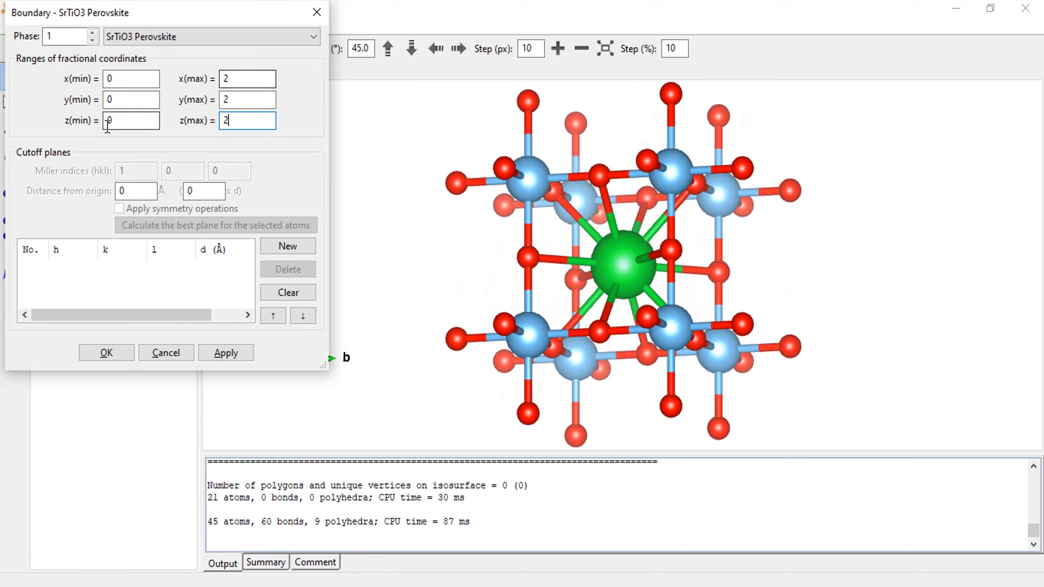
pyautogui.click(106, 352)
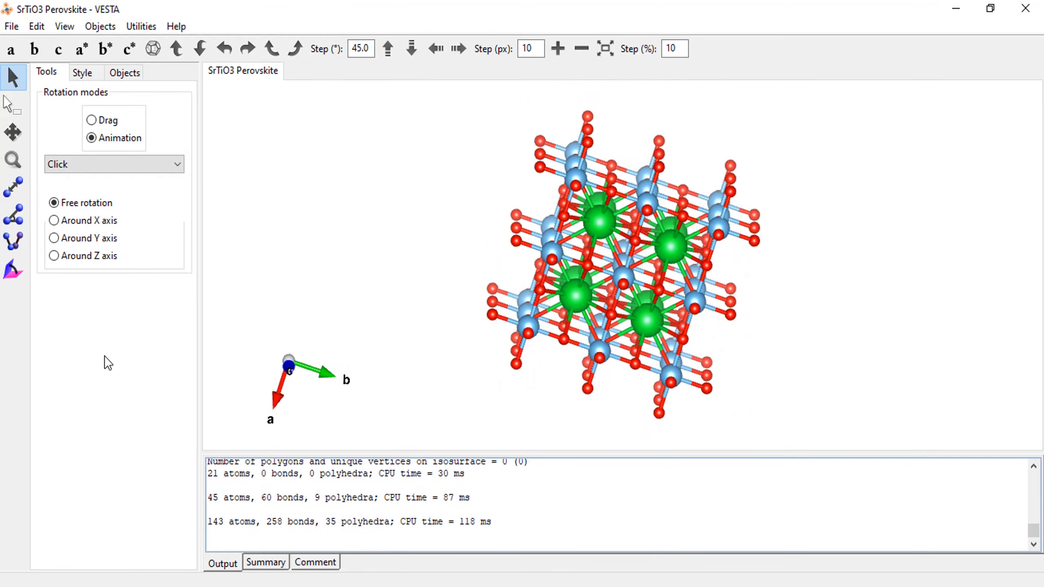
# - Try space-filling, polyhedral and stick display styles, ending on polyhedral
pyautogui.click(82, 72)
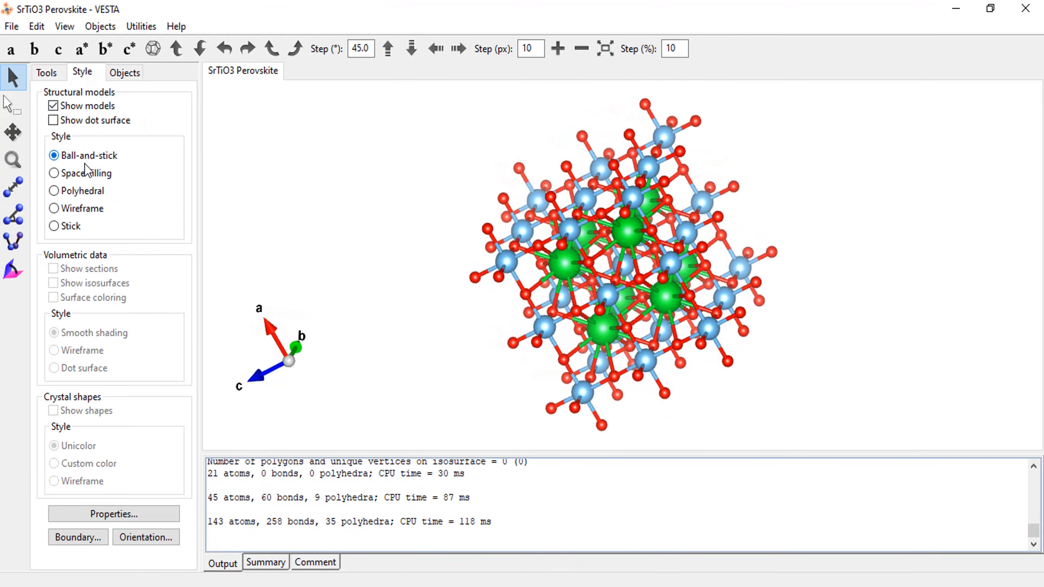
pyautogui.click(52, 173)
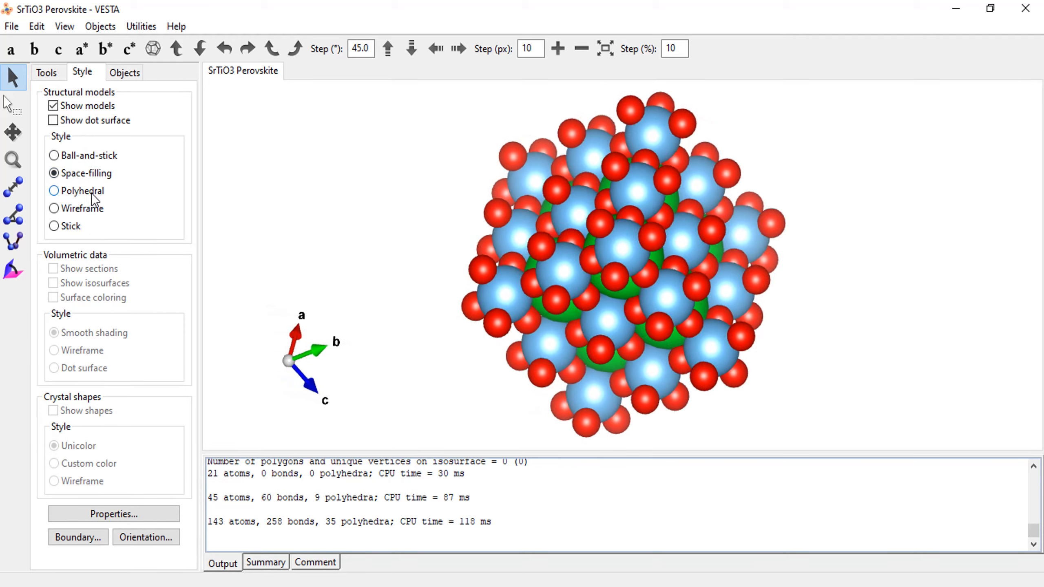
pyautogui.click(52, 191)
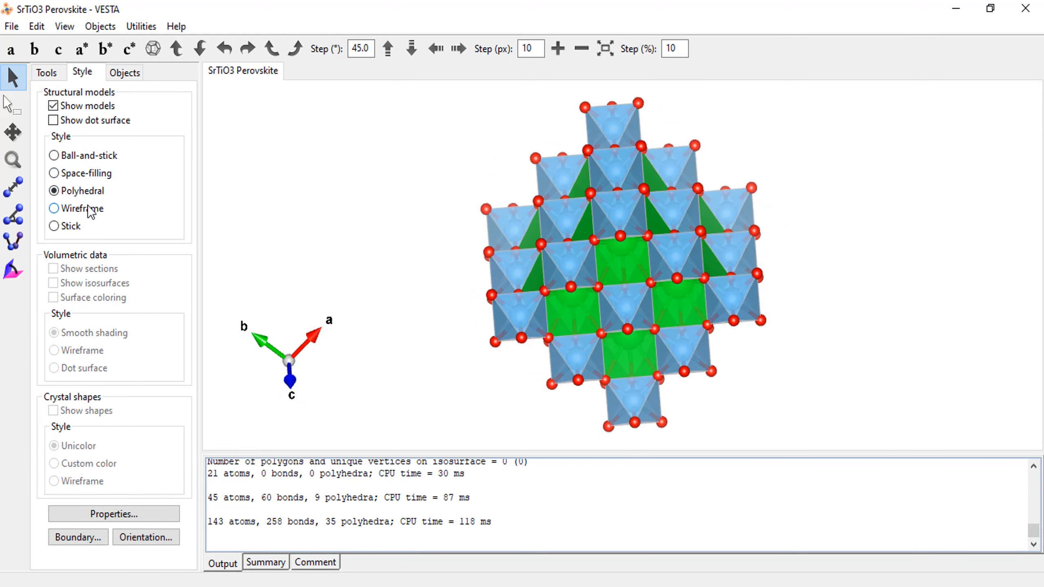
pyautogui.click(53, 226)
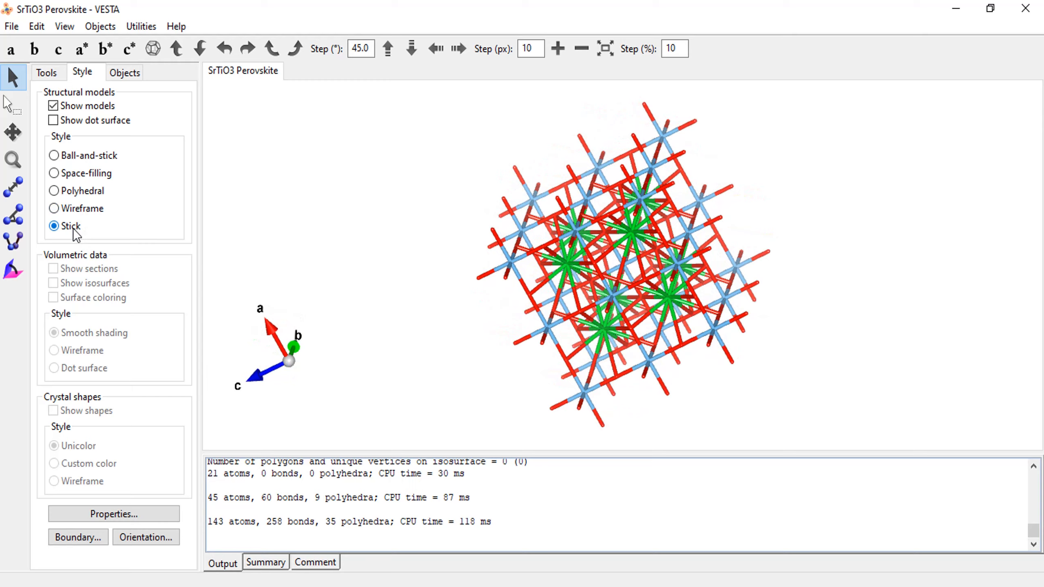
pyautogui.click(53, 191)
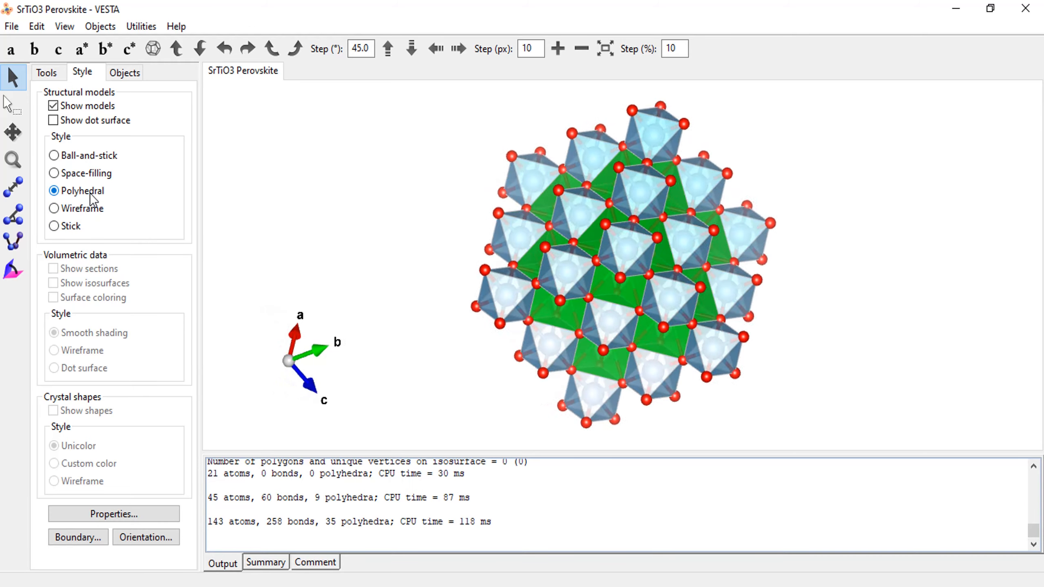